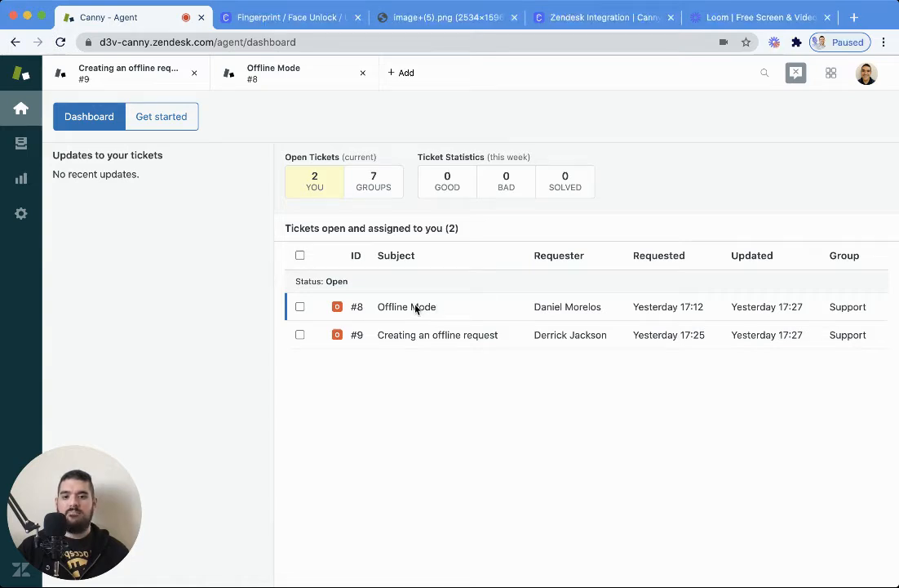
Open ticket #8 'Offline Mode' to show its Canny panel with the linked post.
left_click(406, 306)
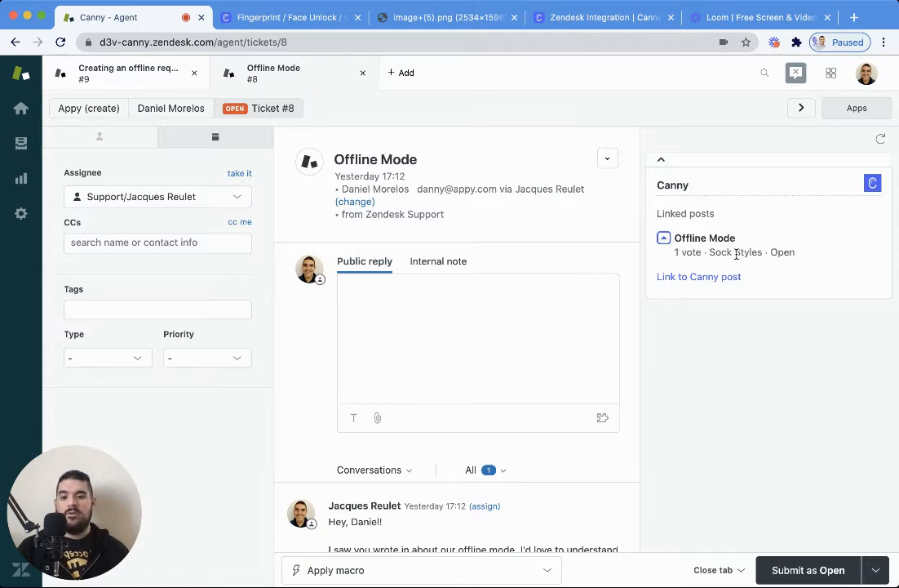
mouse_move(749, 322)
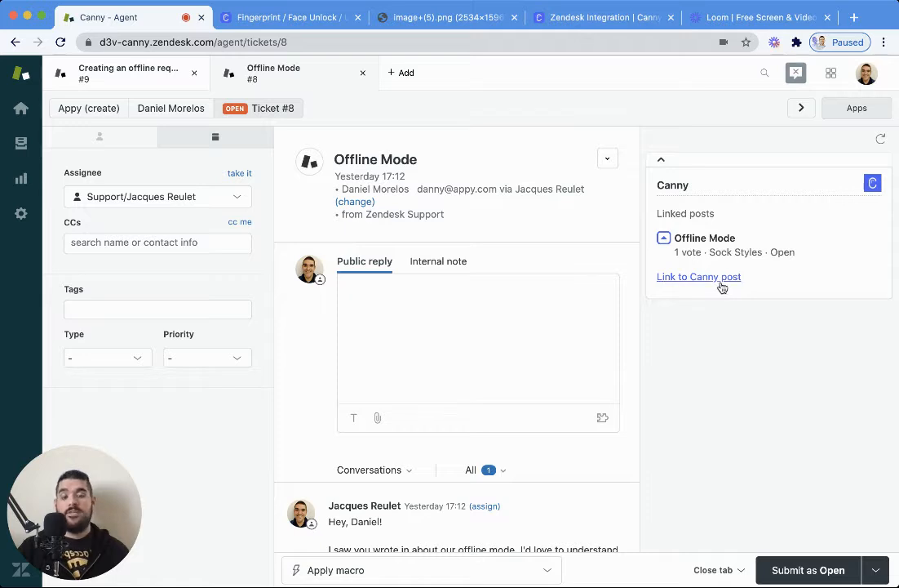
Start linking the ticket to a Canny post and choose to create a new Sock Styles post.
left_click(698, 276)
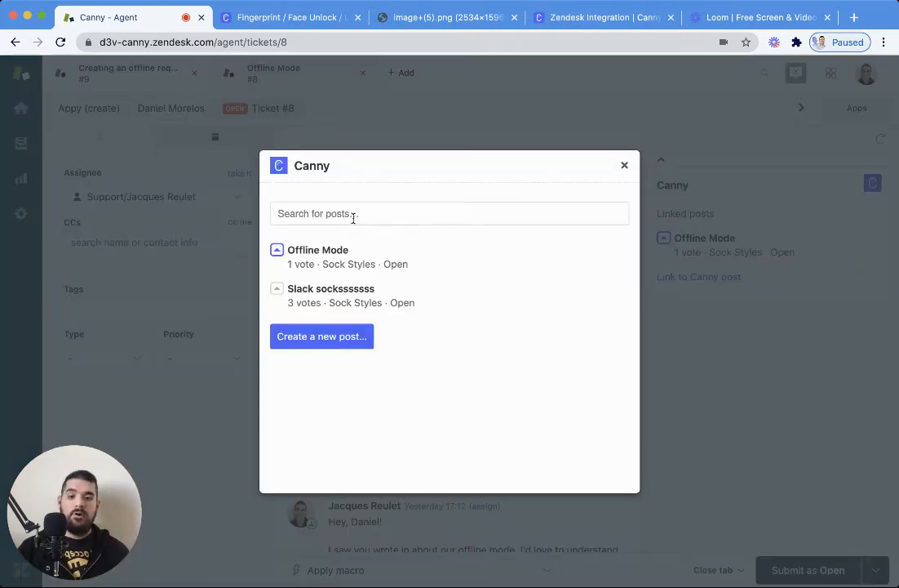
left_click(321, 335)
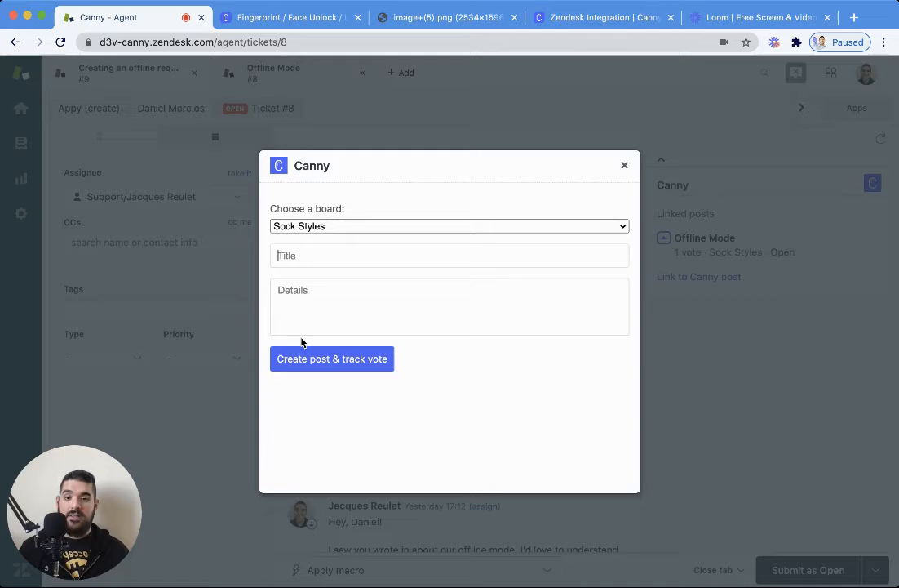
left_click(289, 17)
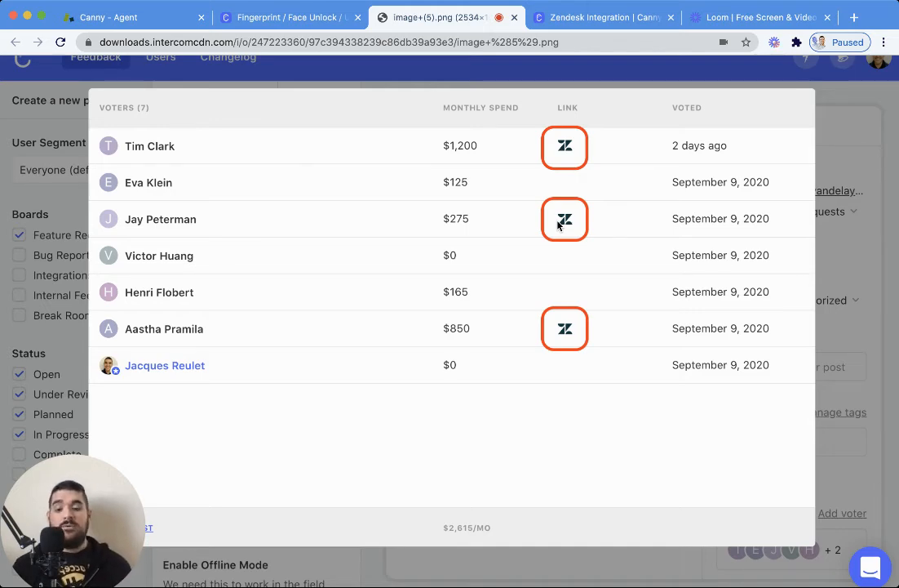
Scroll the Zendesk Integration help article to the ticket-panel section and open the support messenger.
left_click(602, 16)
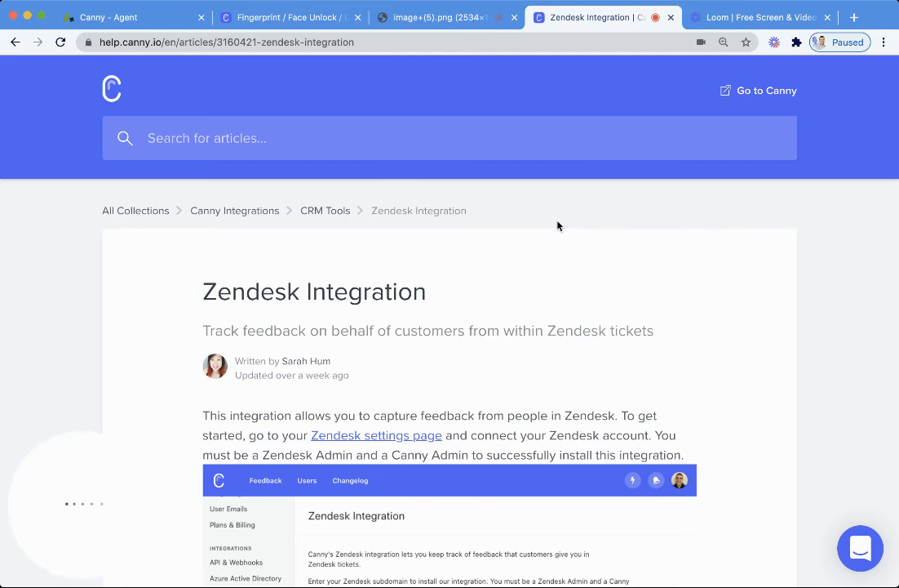
scroll("down", 3)
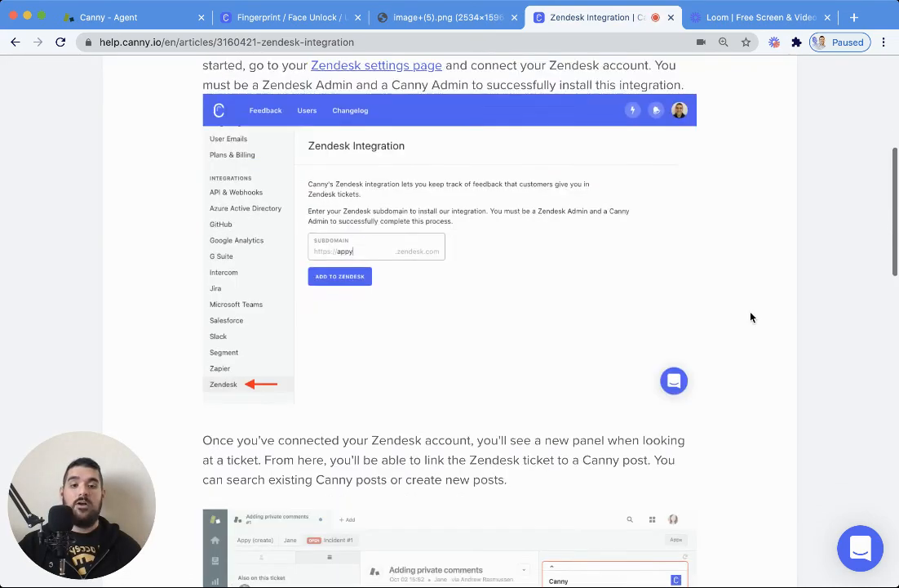
scroll("down", 3)
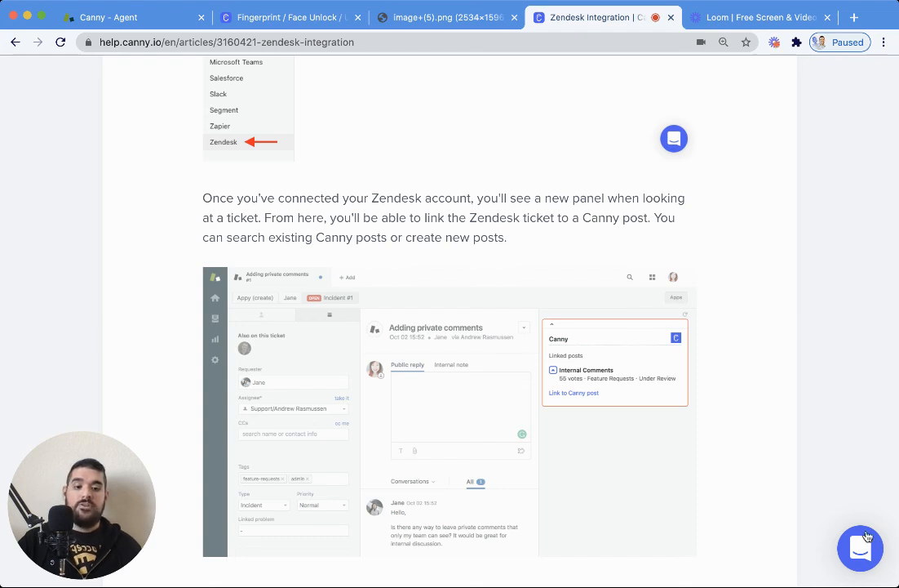
left_click(860, 548)
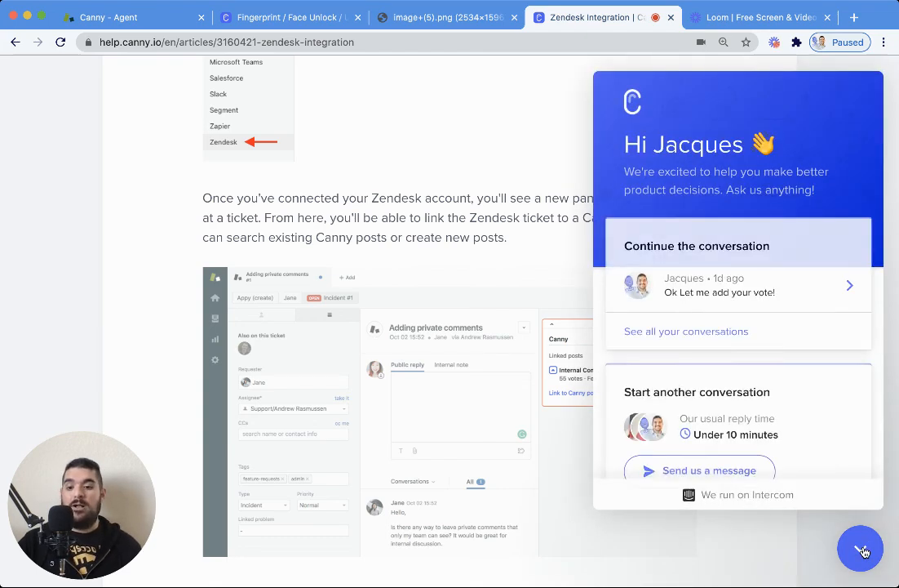